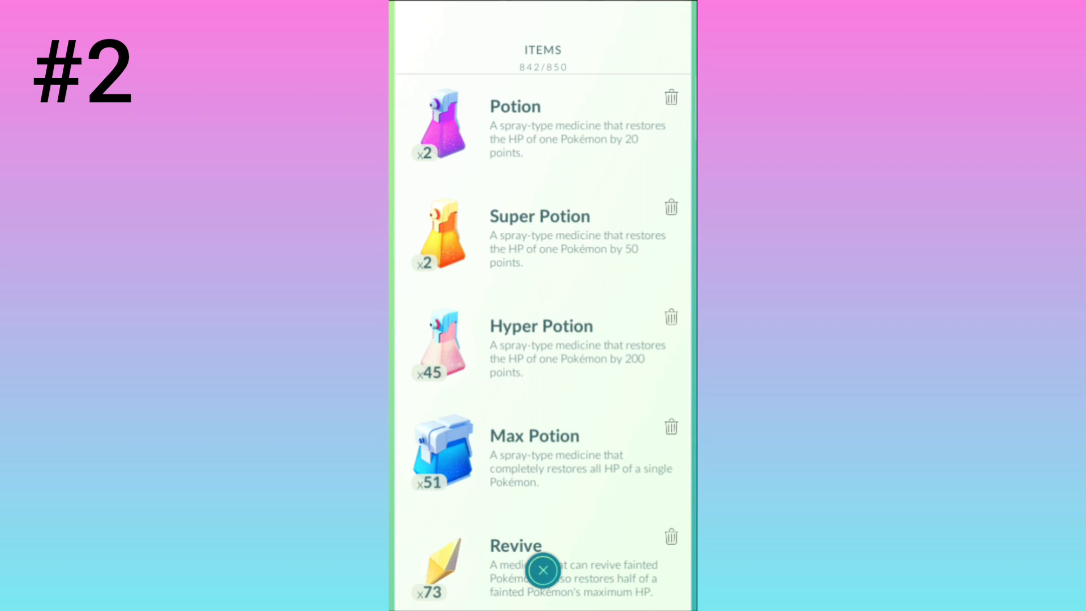
- Scroll the item bag down to the Lucky Egg and activate it
scroll("down", 3)
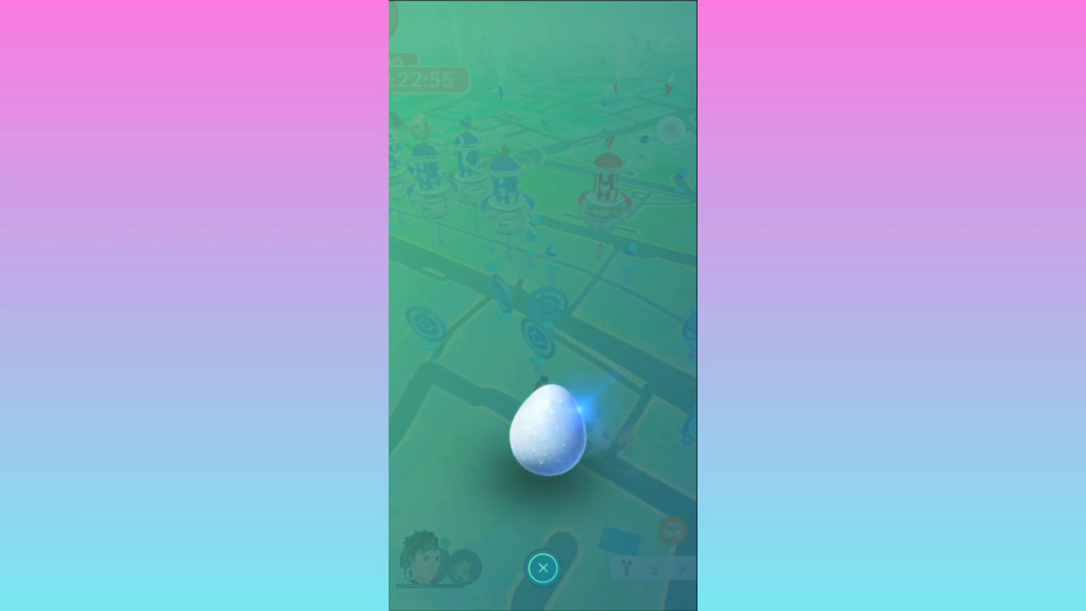
- Dismiss the Lucky Egg animation and open the trainer profile for style customization
left_click(543, 567)
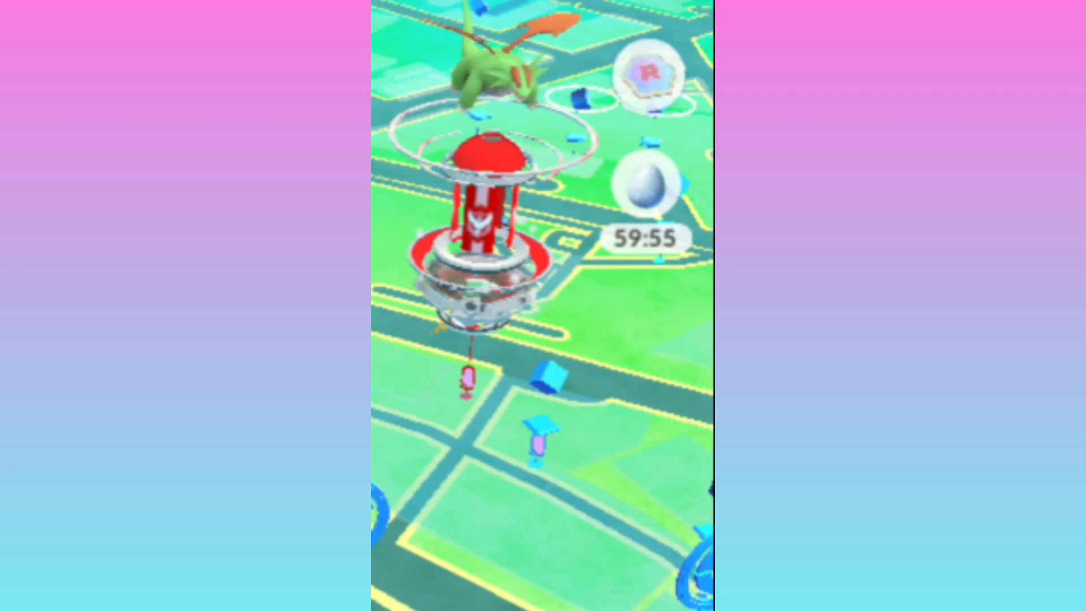
left_click(659, 188)
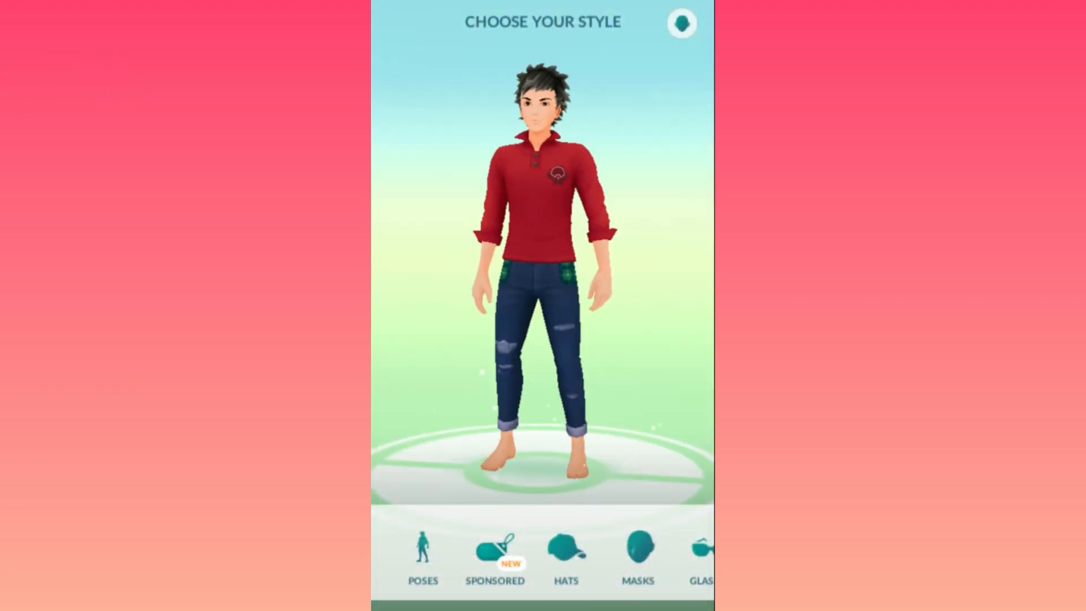
- Browse the 100-coin hats, then bring up a friend's received gift
left_click(565, 554)
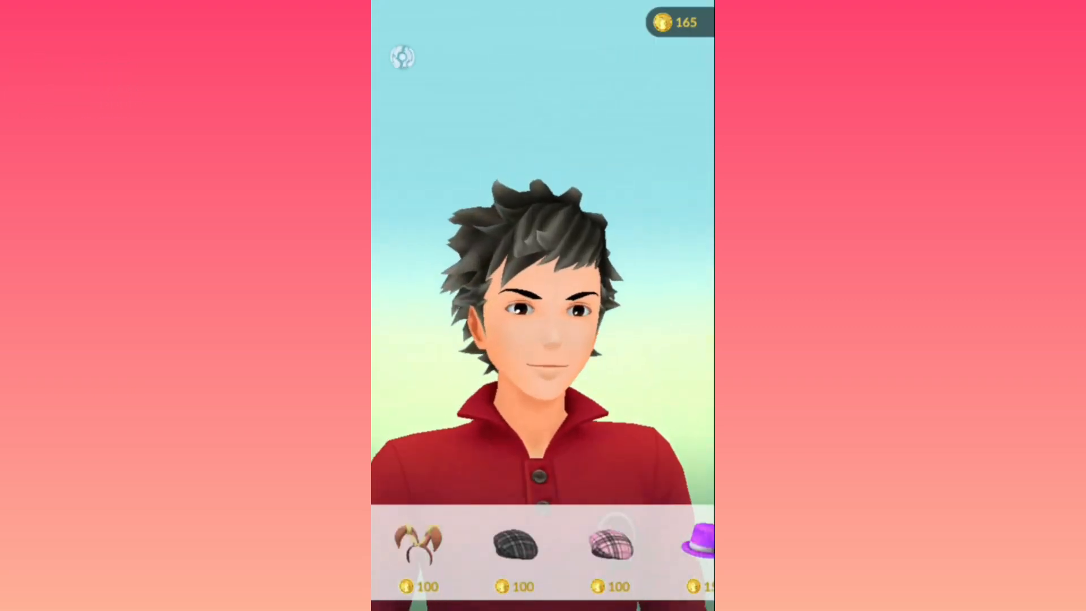
left_click(418, 545)
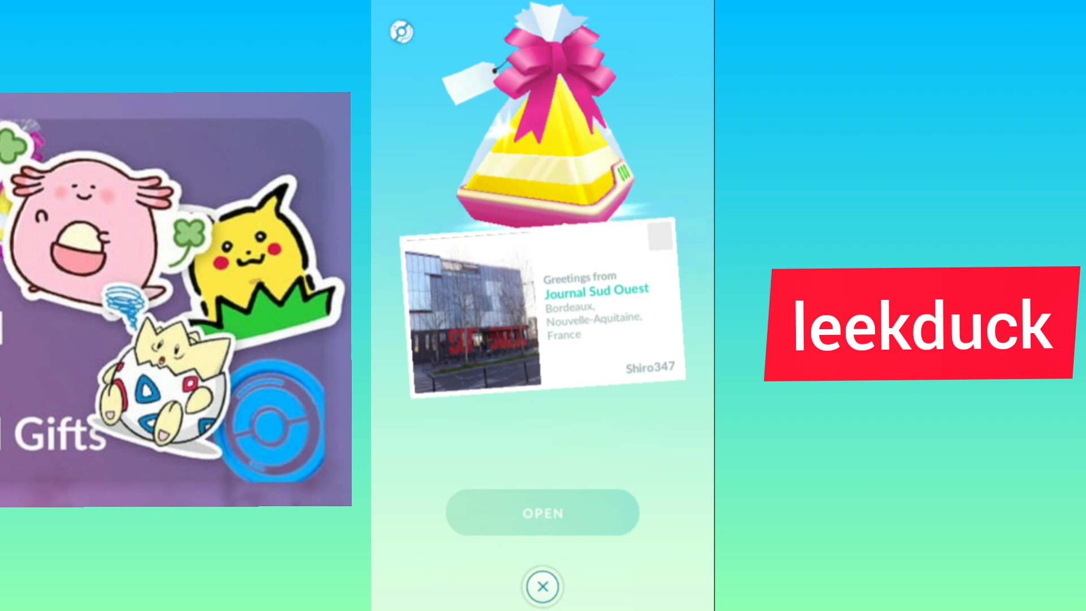
- Open the friend's gift and collect its contents
left_click(543, 512)
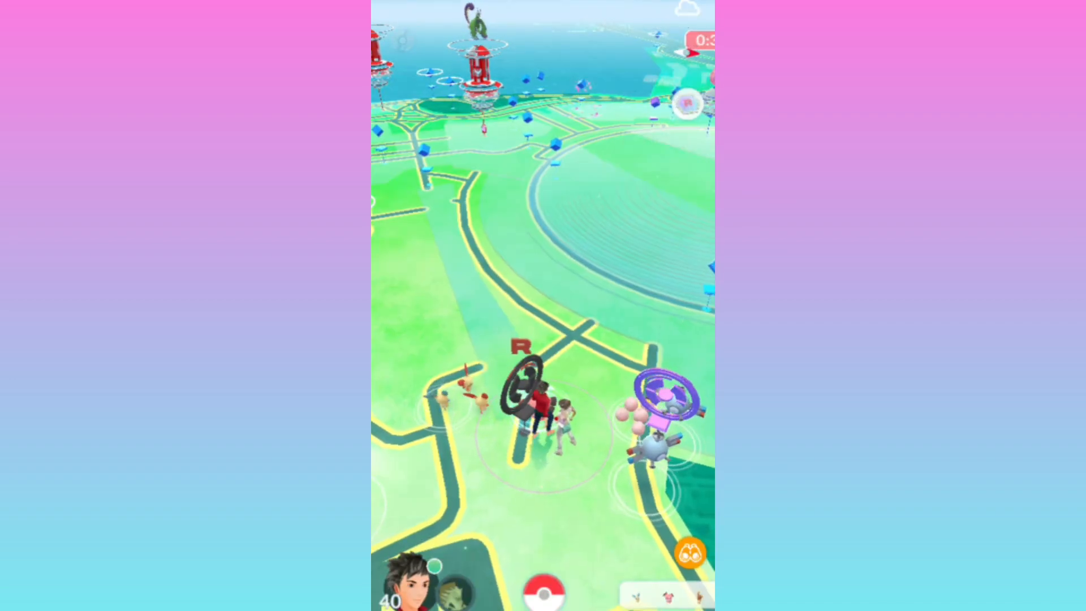
- Claim the spring collection challenge reward, then view the Spring-tagged flower-crowned Chansey
left_click(688, 555)
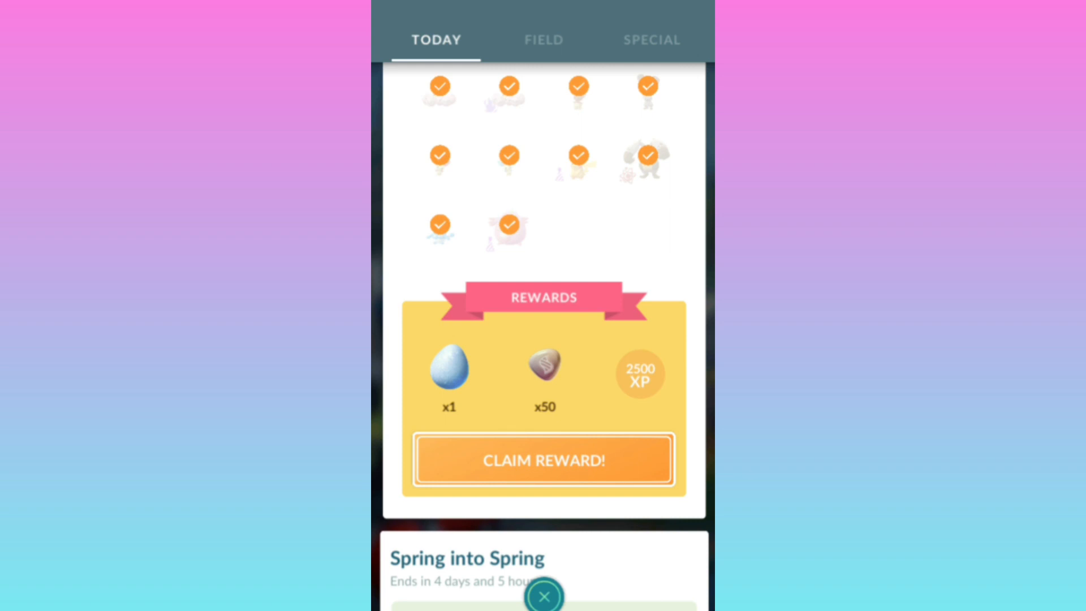
left_click(543, 460)
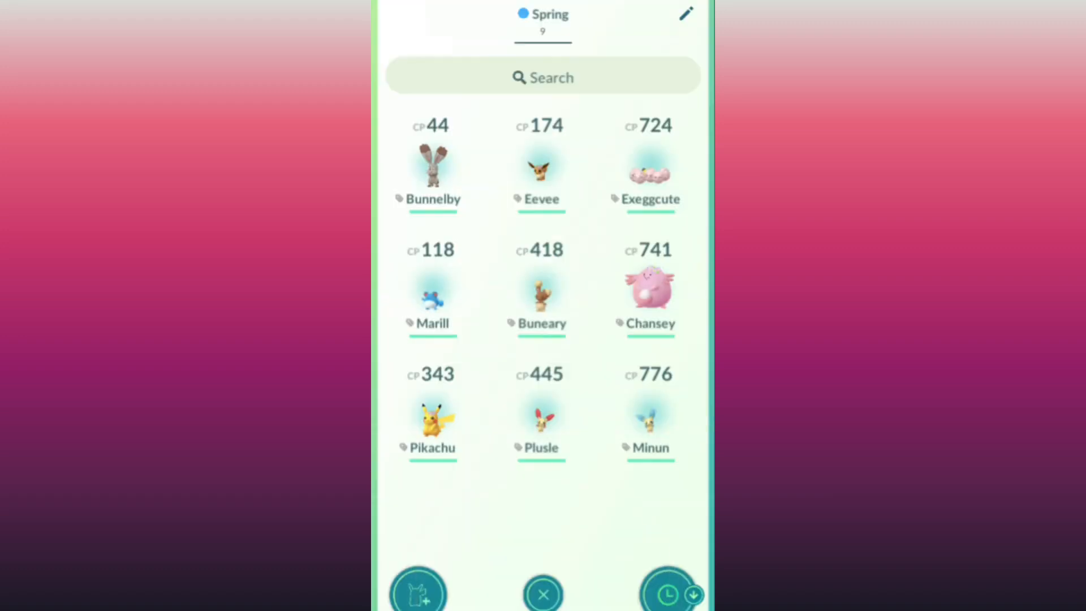
left_click(649, 291)
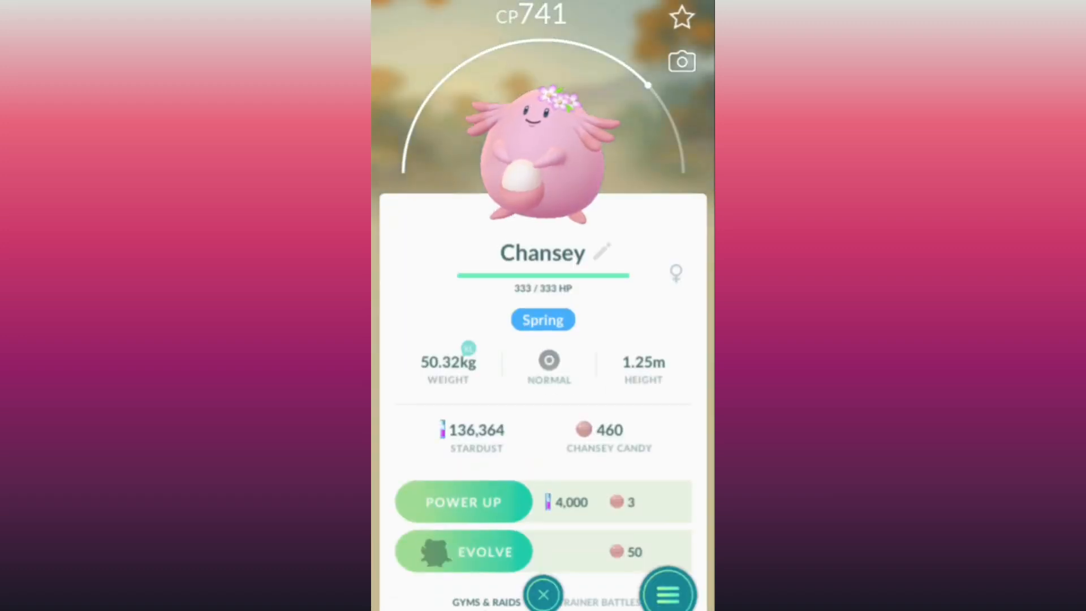